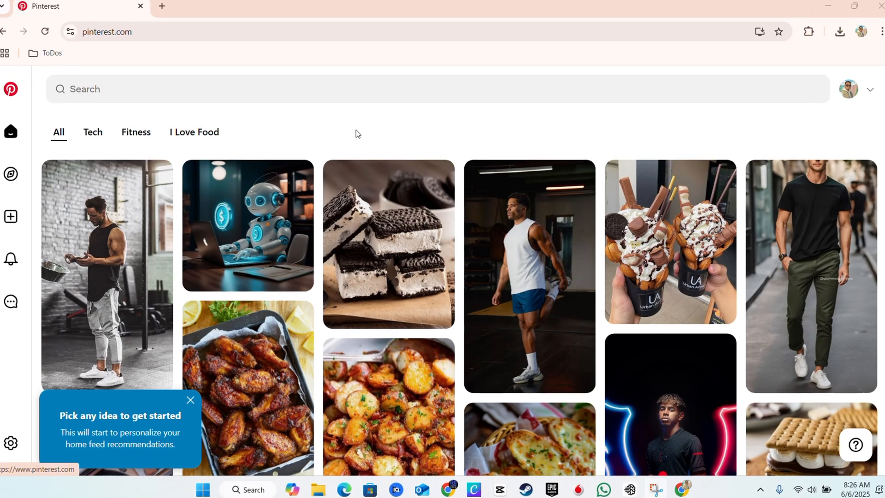
- From Your Pins, start a new pin and upload the 'fcbarcelona 2025 team' image
key("F11")
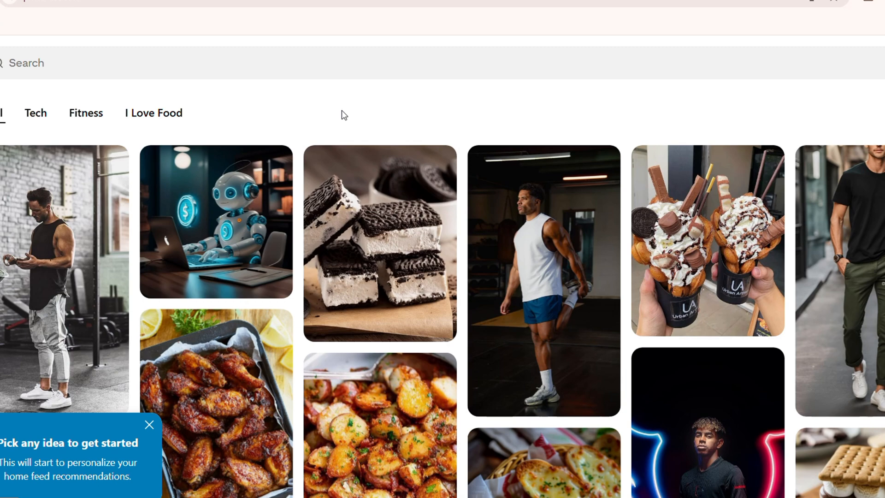
scroll("down", 3)
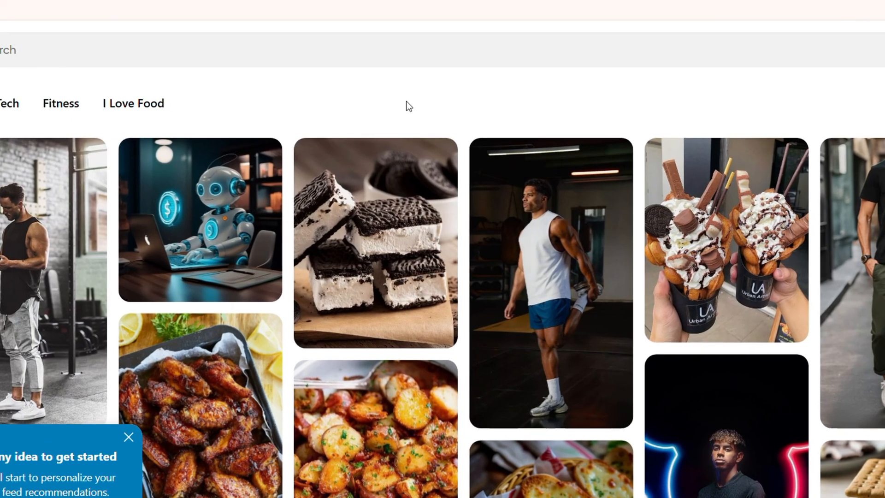
scroll("up", 3)
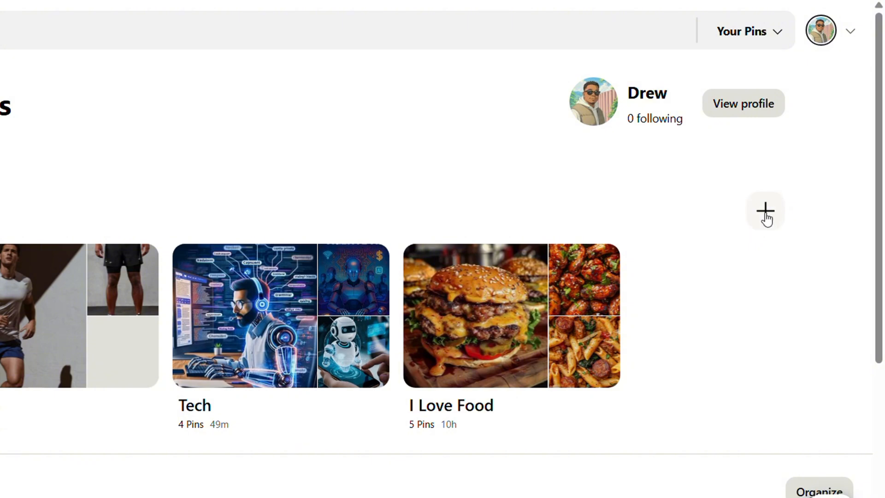
left_click(765, 210)
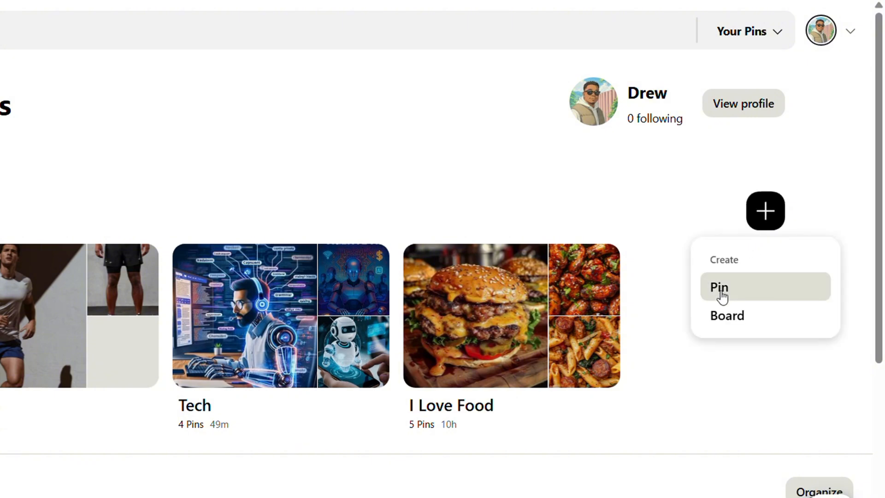
left_click(718, 287)
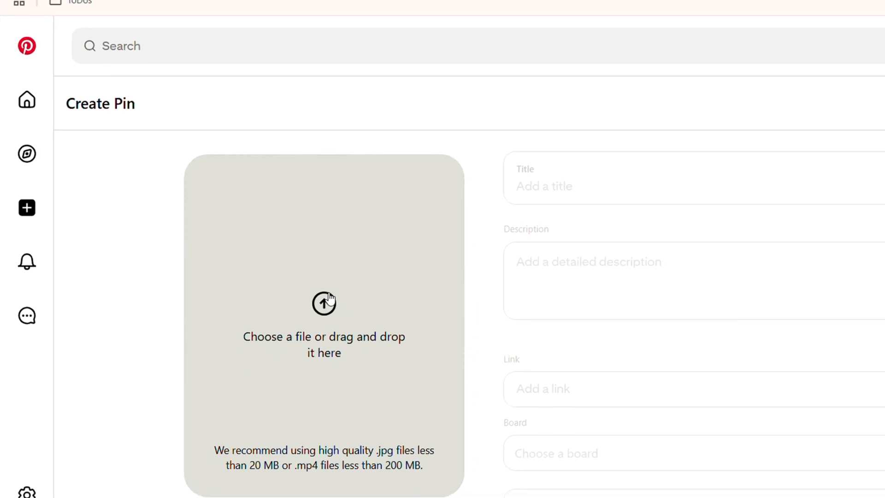
left_click(324, 304)
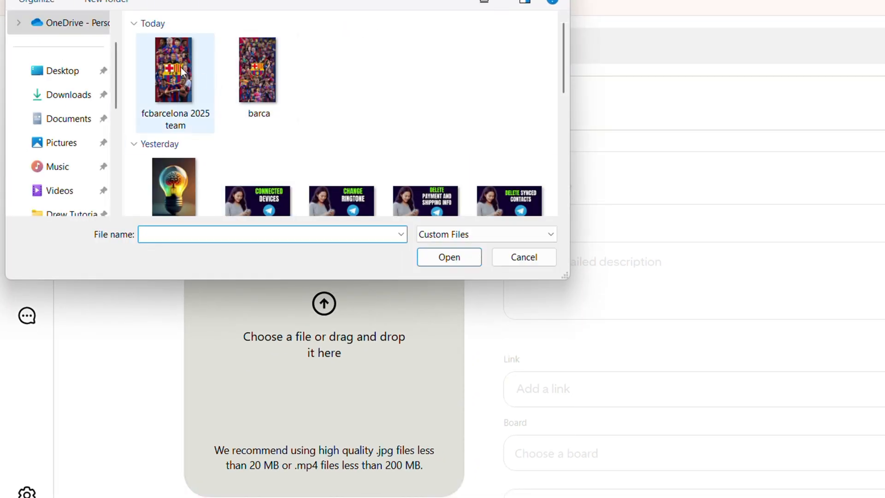
left_click(174, 68)
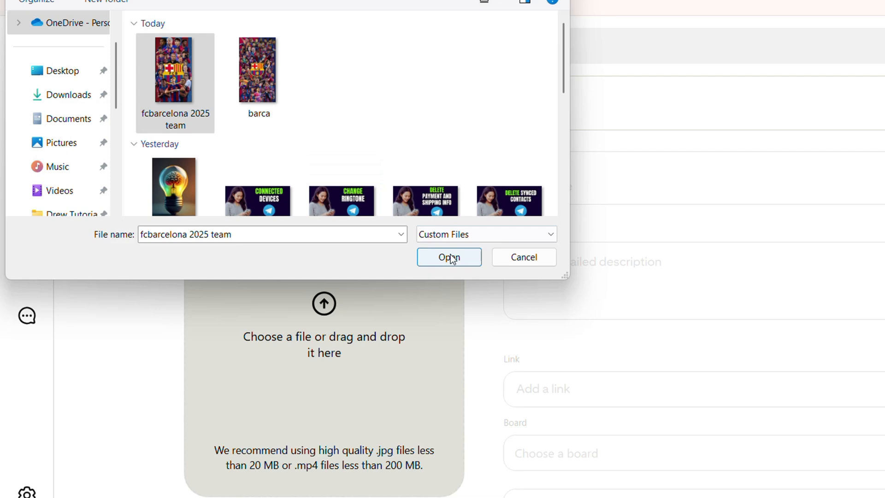
left_click(448, 257)
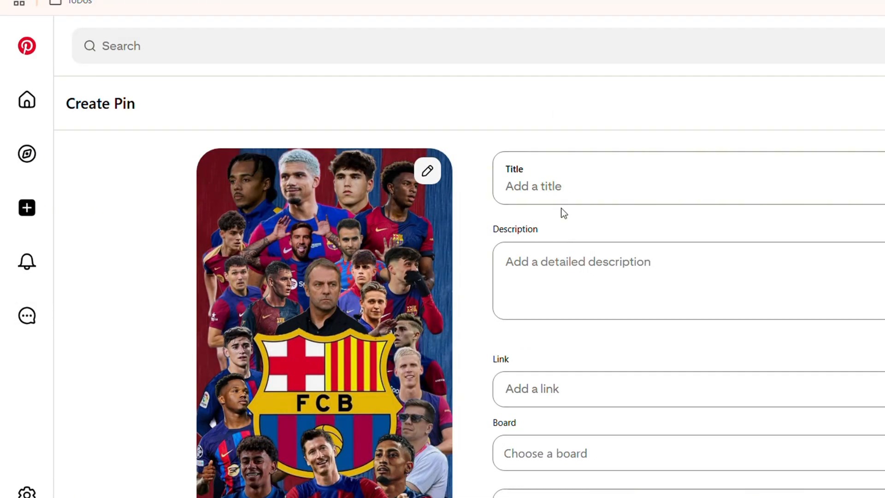
mouse_move(589, 116)
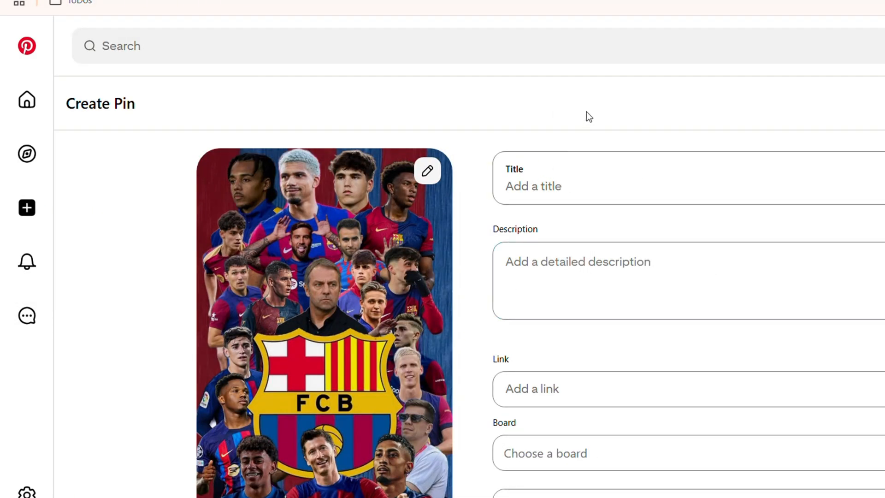
- Activate the pin's Link field to show suggested fcbarcelona.com addresses
left_click(621, 388)
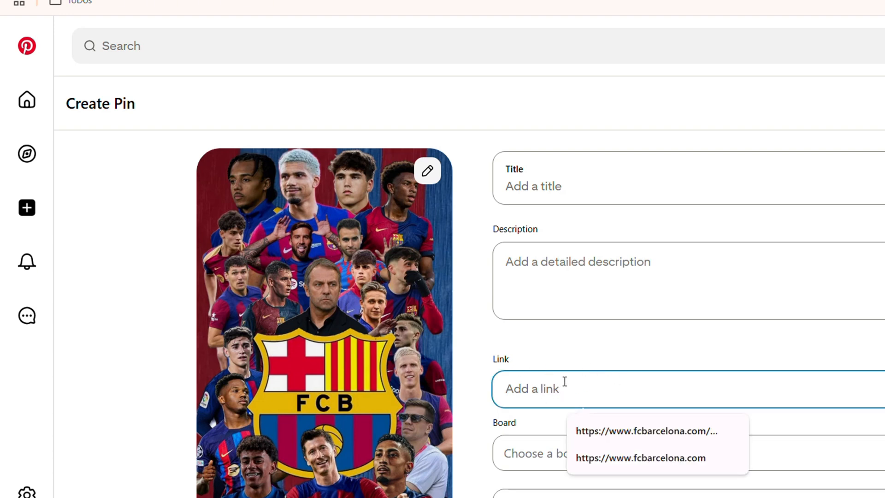
mouse_move(552, 98)
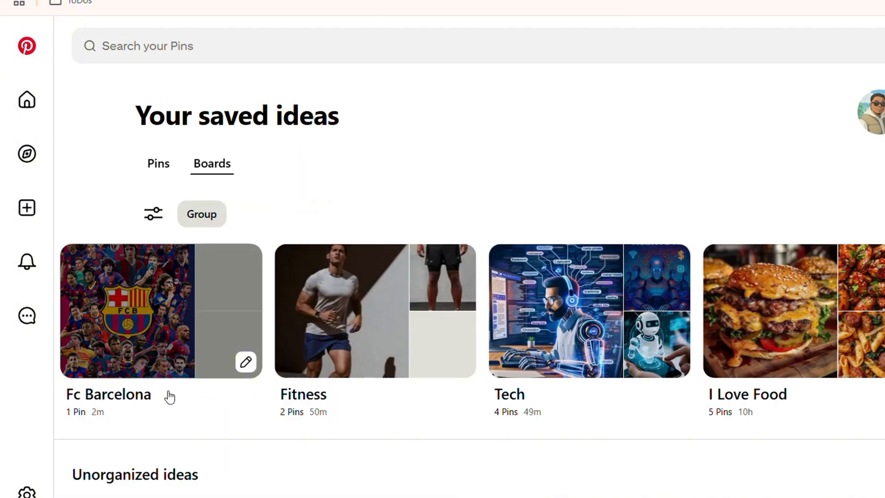
mouse_move(172, 314)
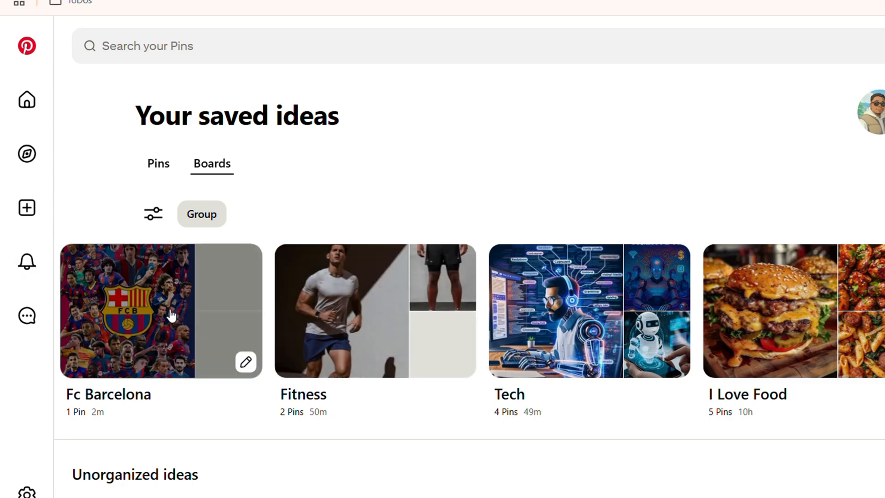
left_click(161, 311)
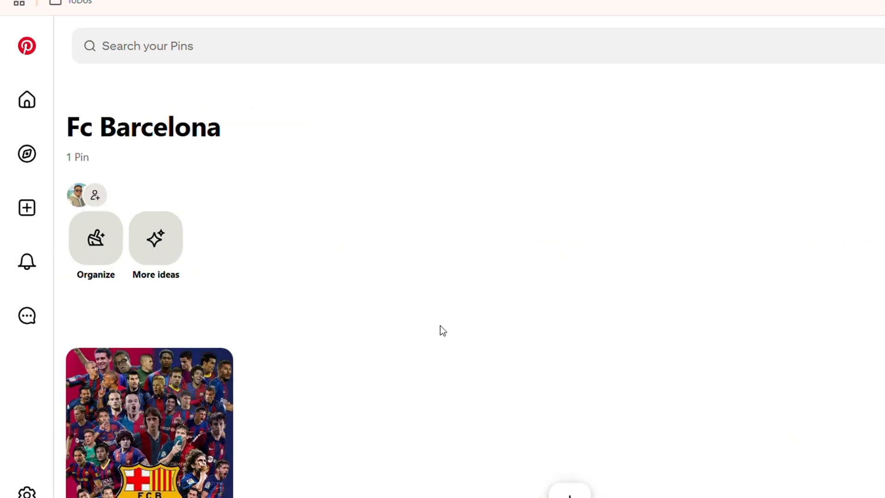
scroll("down", 3)
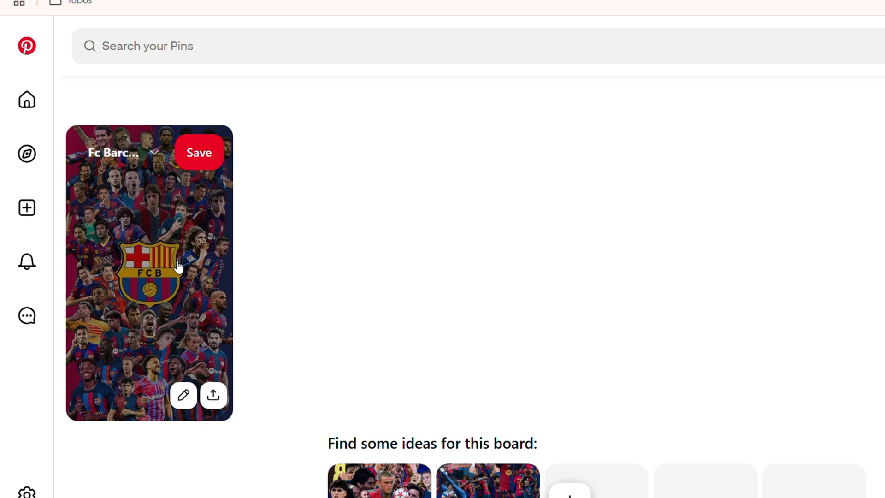
mouse_move(190, 236)
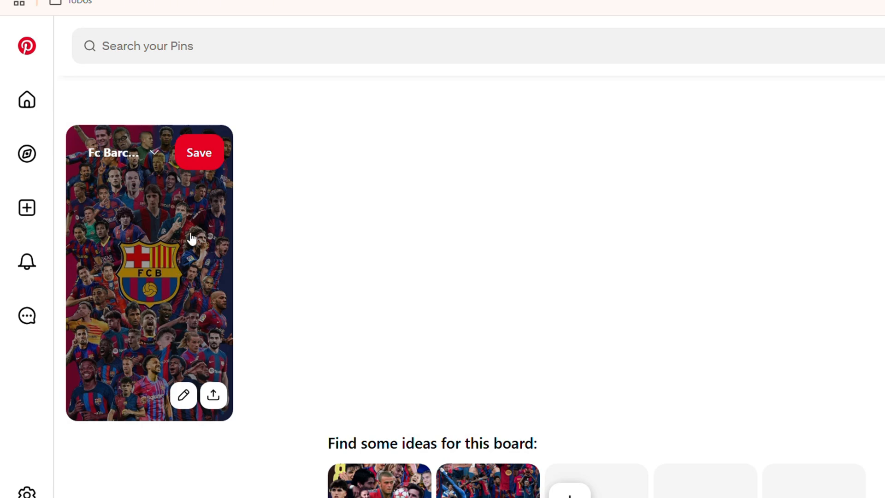
mouse_move(90, 411)
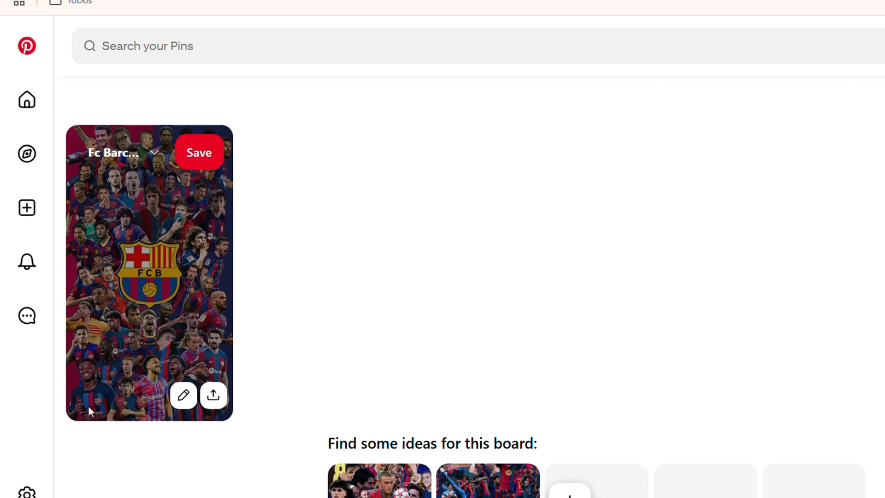
mouse_move(100, 407)
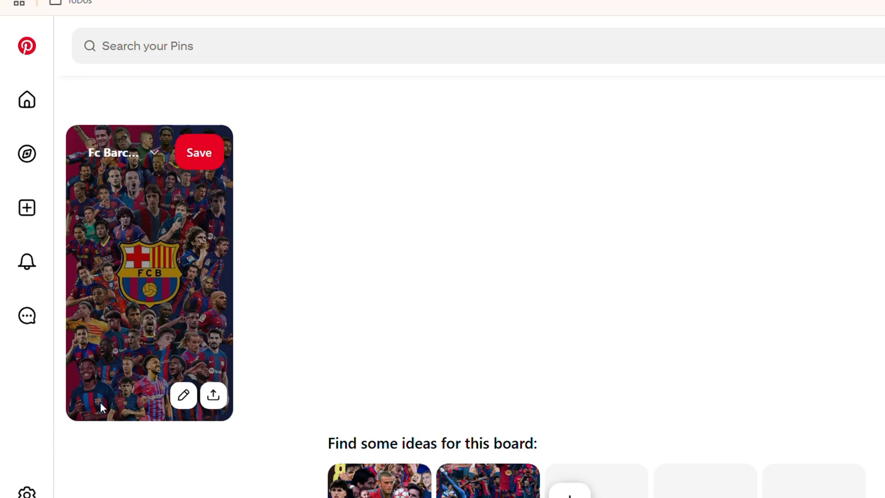
mouse_move(83, 399)
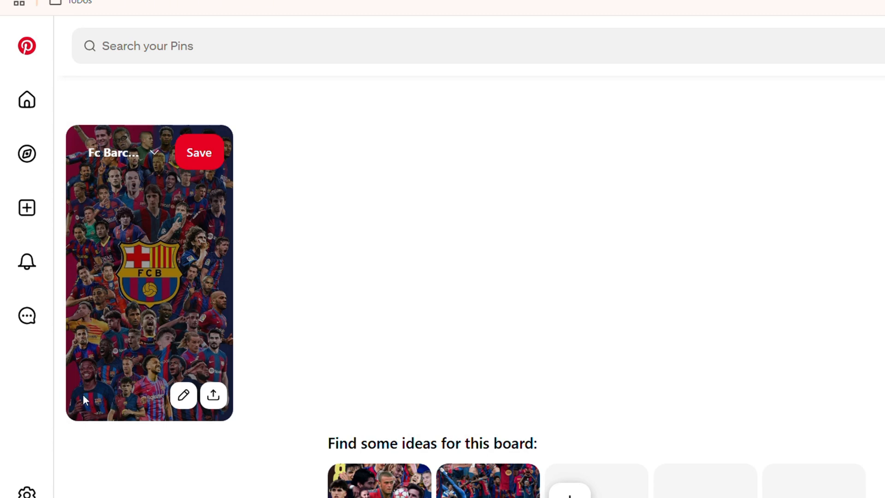
mouse_move(108, 392)
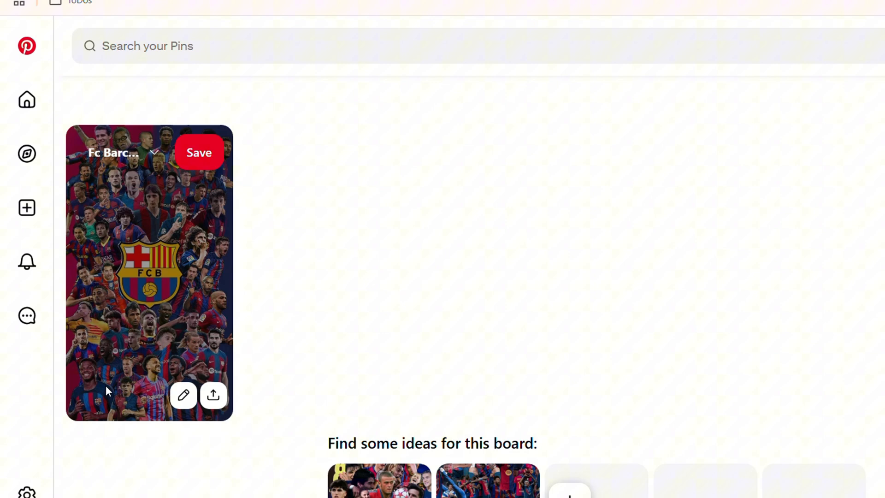
mouse_move(183, 395)
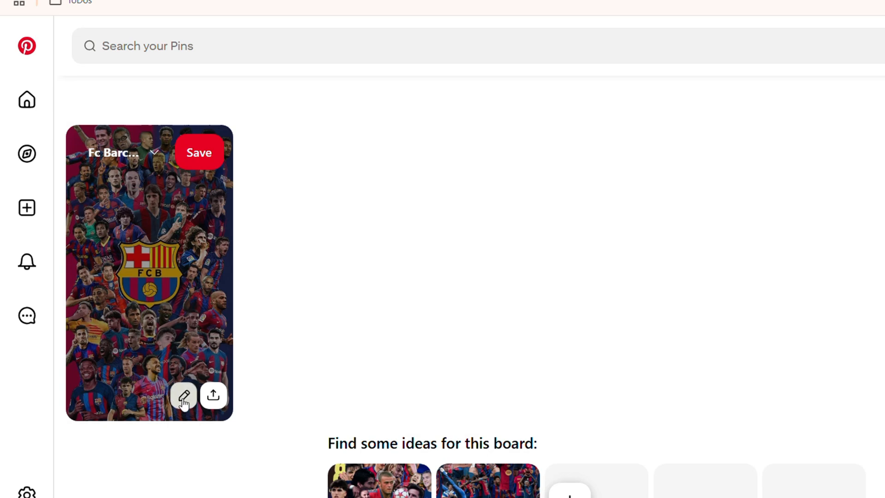
- Edit Barca 2025 Team to link the fcbarcelona.com first-team players page, then save
left_click(183, 395)
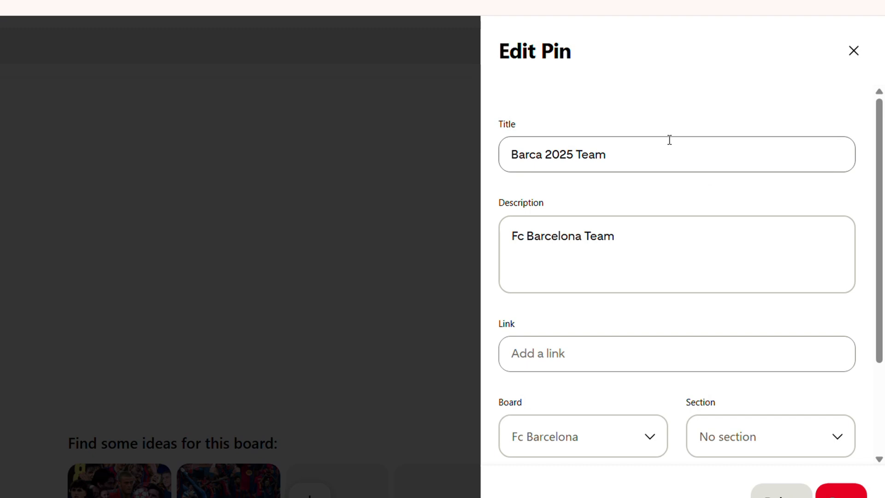
mouse_move(531, 354)
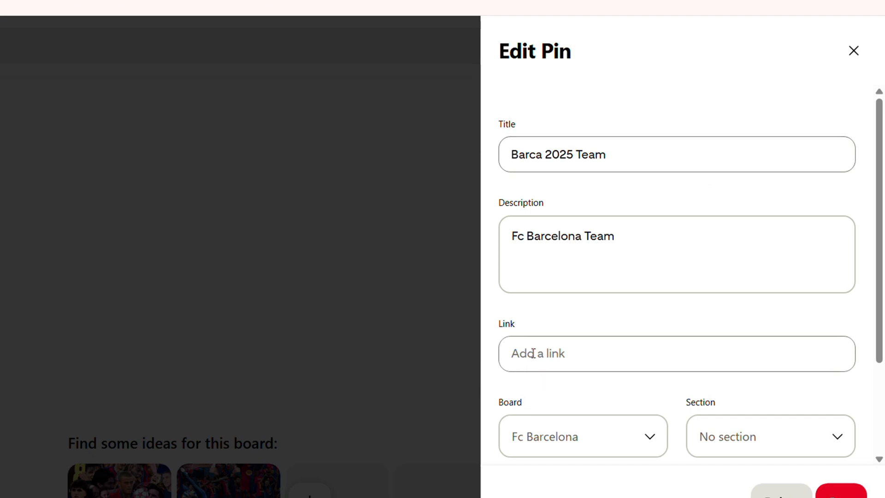
scroll("down", 3)
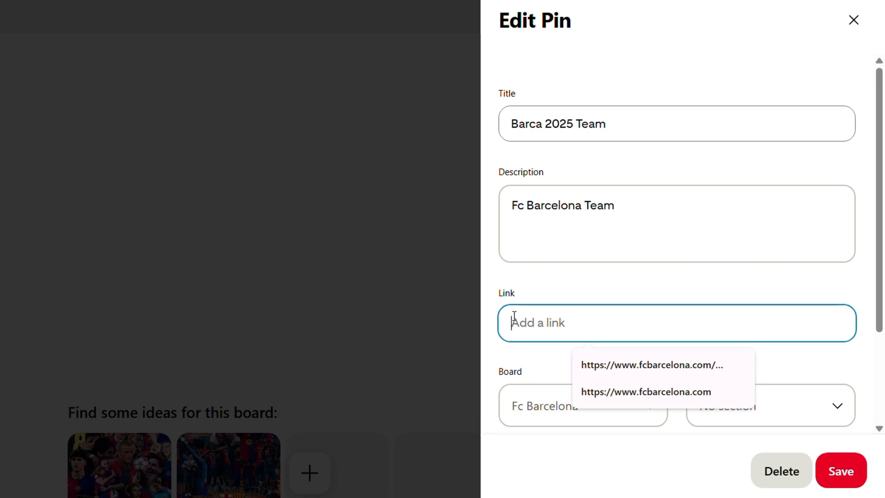
left_click(651, 364)
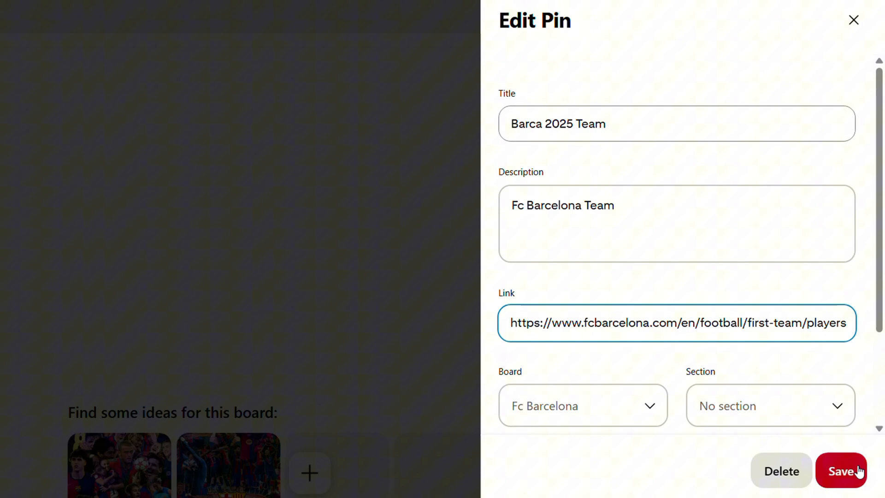
left_click(841, 471)
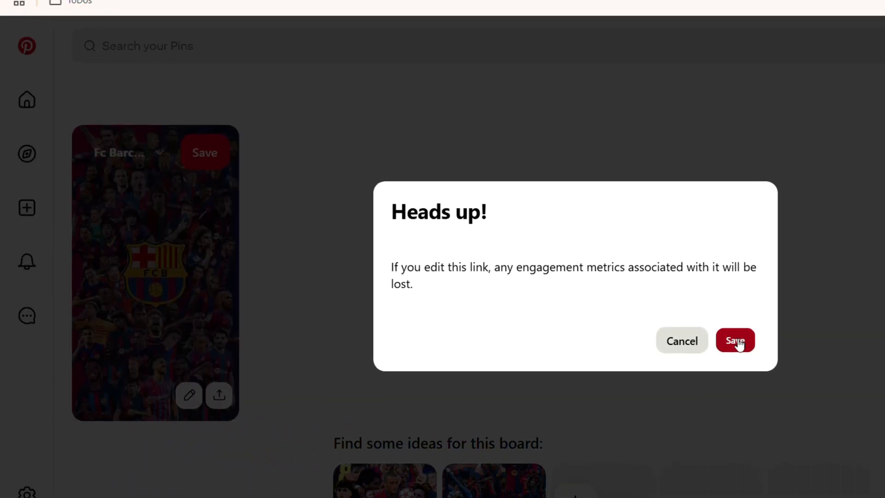
- Confirm the Heads up! warning so the new players-page link is saved
left_click(735, 340)
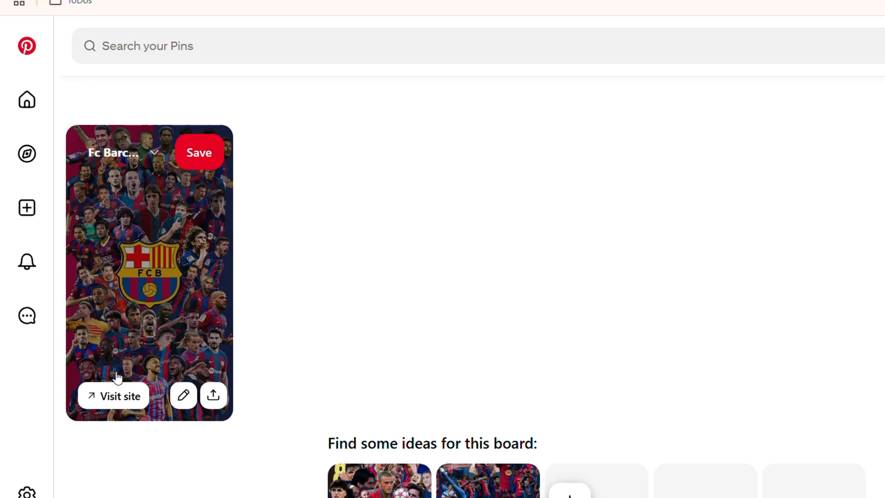
mouse_move(118, 400)
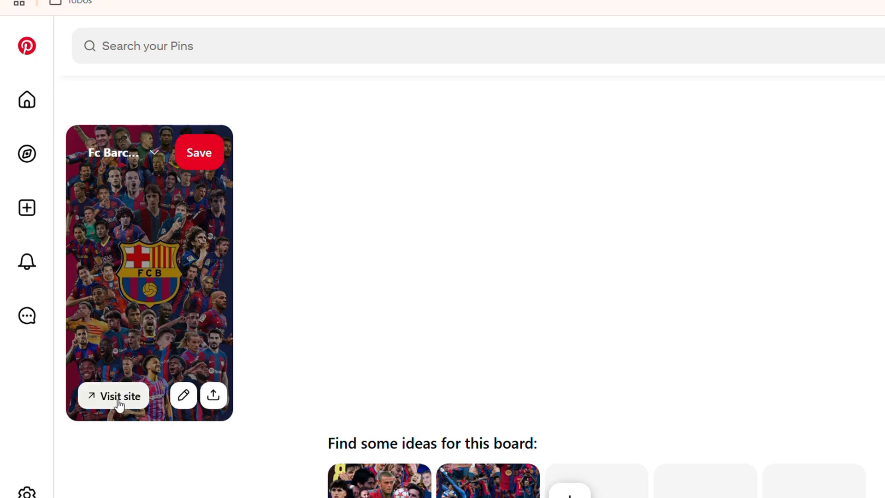
left_click(114, 396)
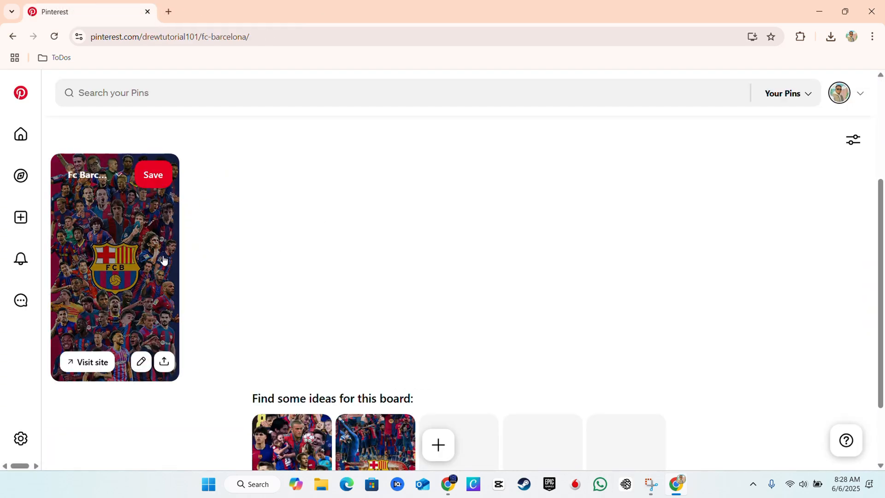
- Open Barca 2025 Team's detail page and check its Visit site button
left_click(114, 265)
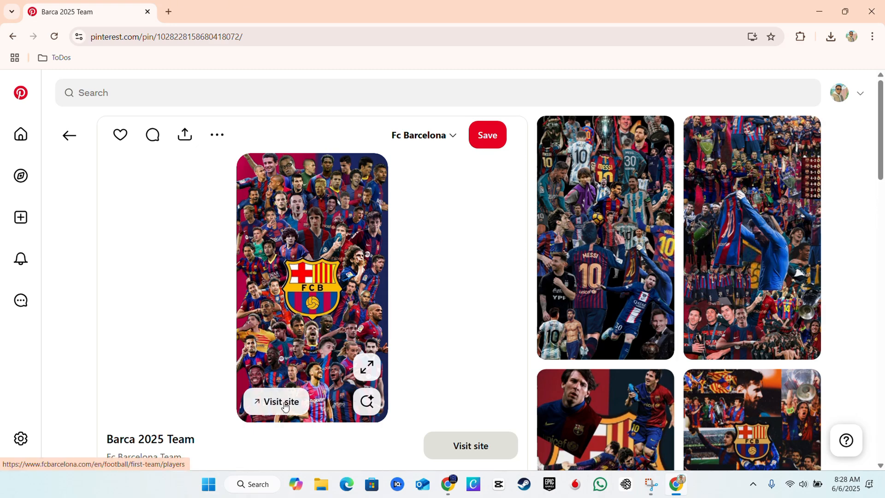
scroll("down", 3)
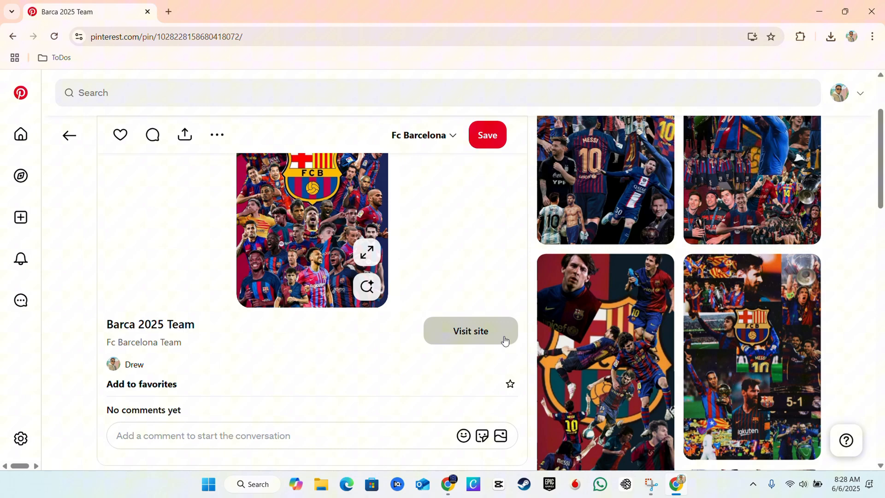
mouse_move(387, 281)
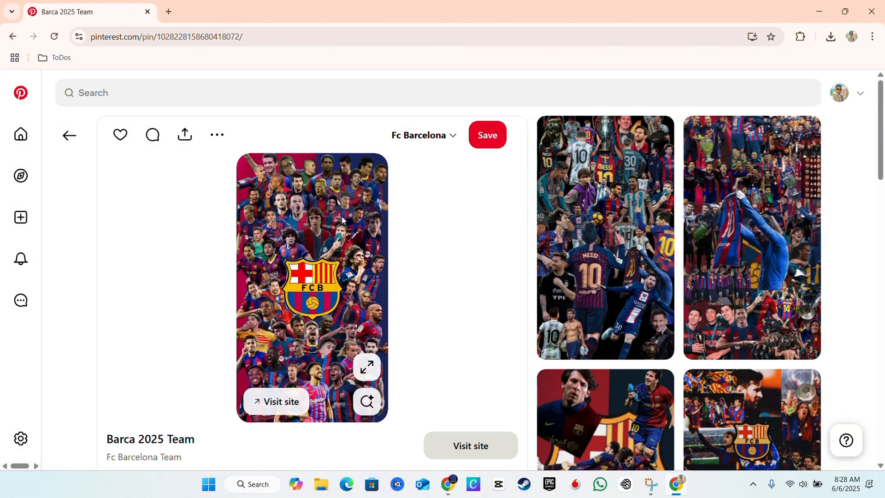
mouse_move(286, 223)
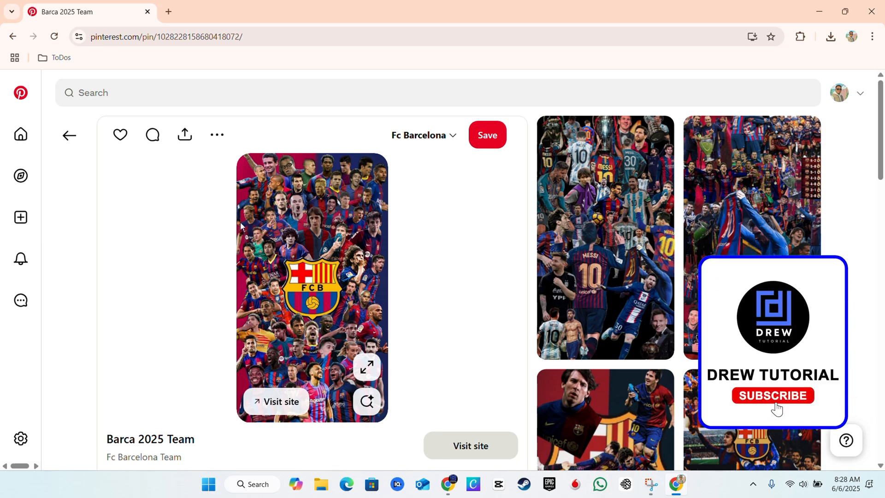
left_click(772, 395)
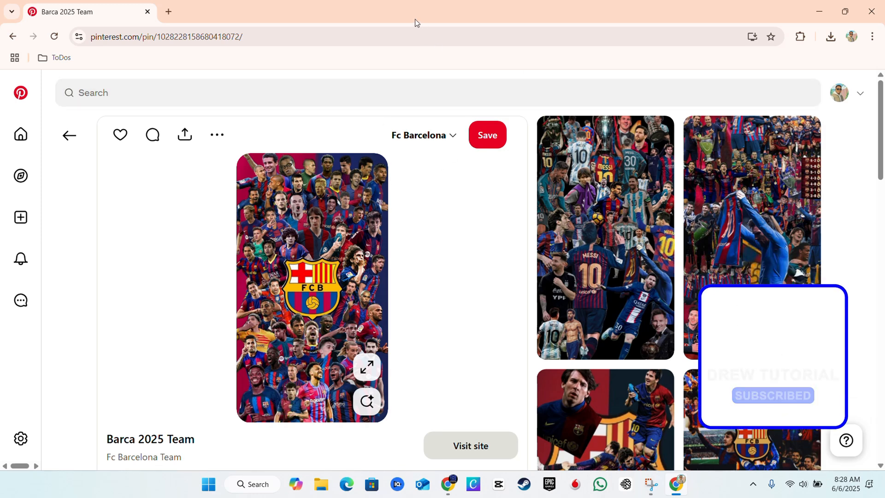